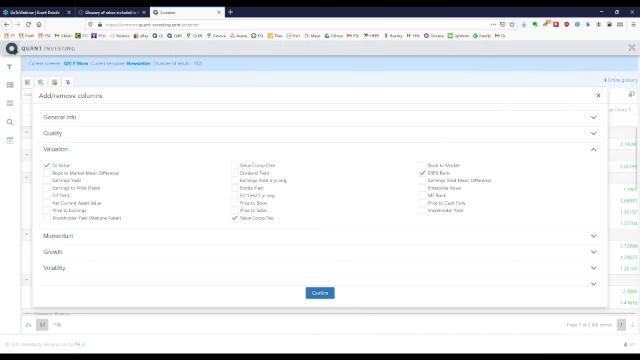
Update the results table to show QI Value, ERP5 and Value Composite columns side by side
click(318, 292)
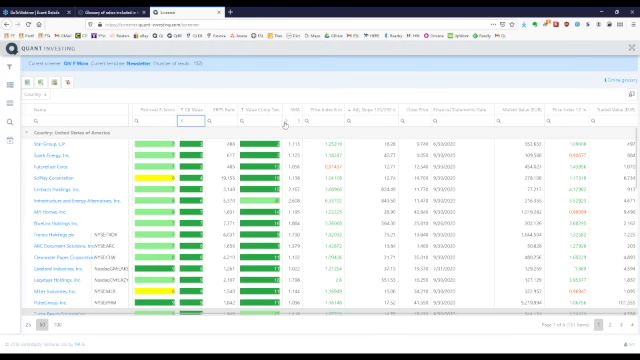
click(320, 116)
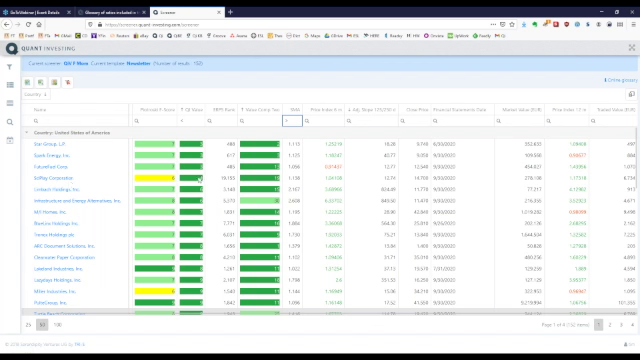
mouse_move(188, 180)
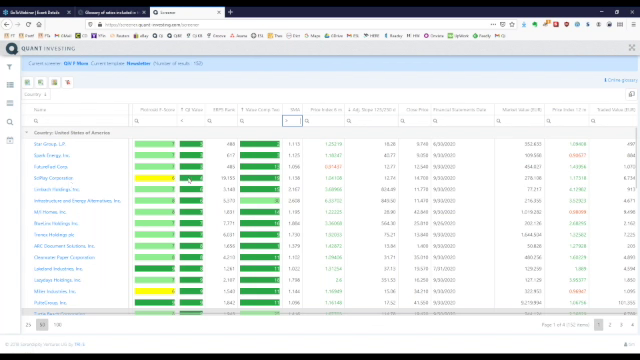